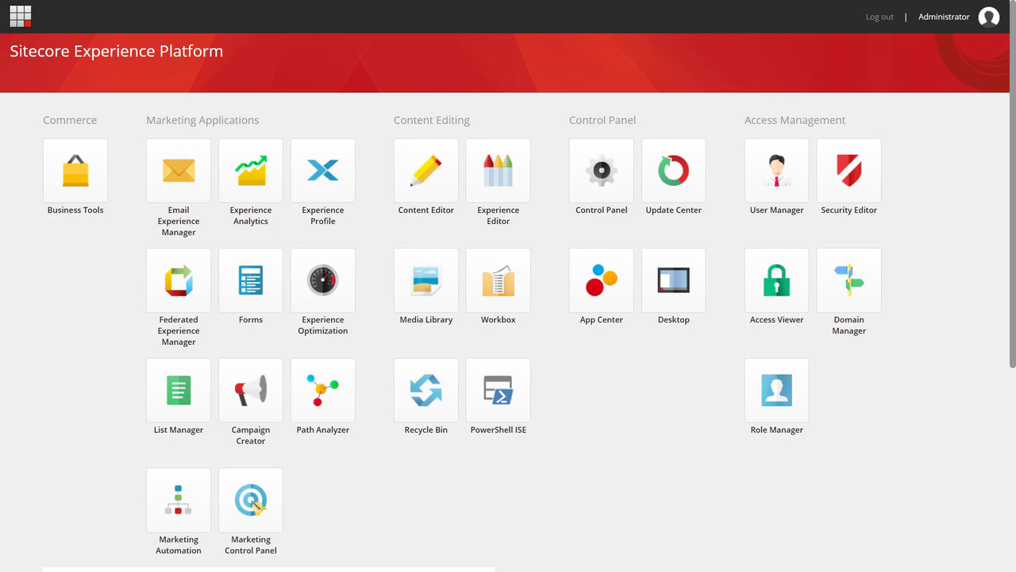
Step: Launch the Content Editor from the Launchpad
left_click(425, 169)
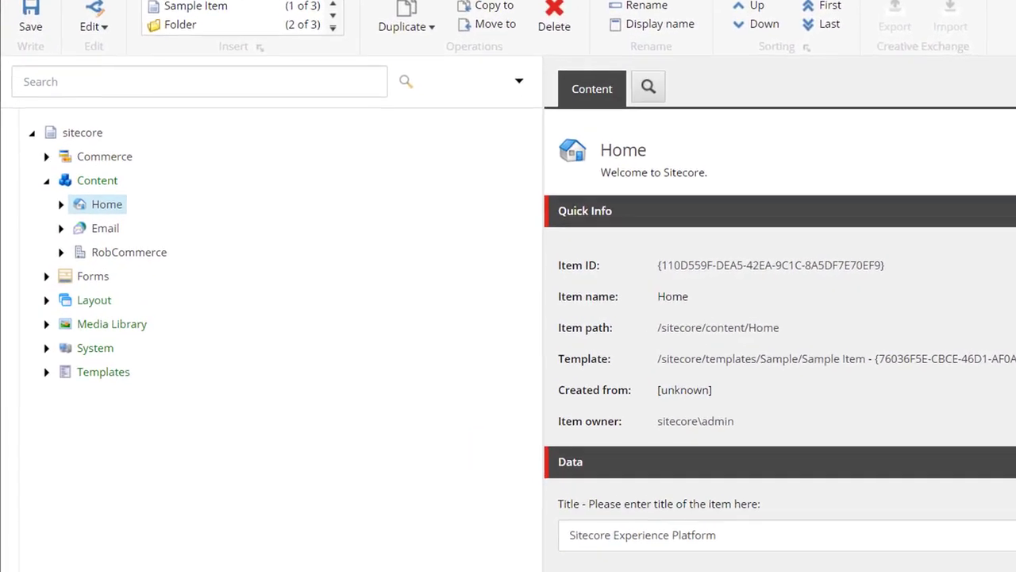
Step: Under RobCommerce > xc902 > Home, insert a Default Commerce Page named 'great-fridge'
left_click(62, 251)
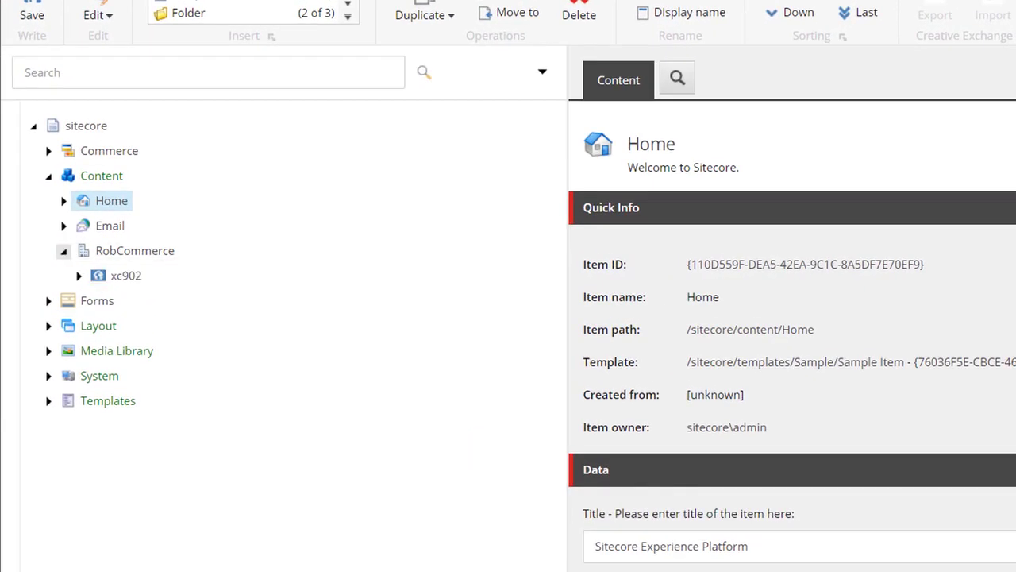
left_click(79, 276)
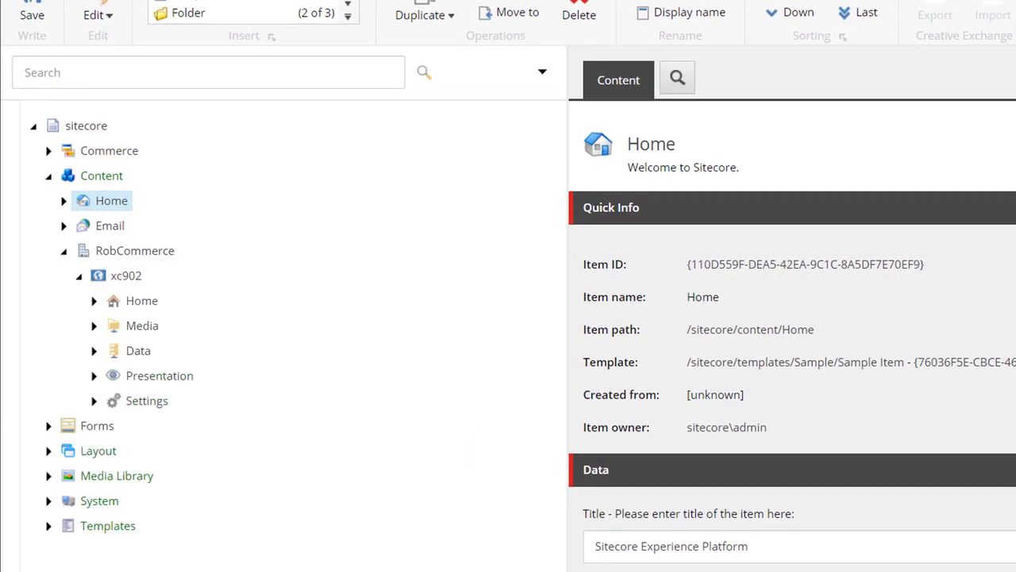
right_click(141, 300)
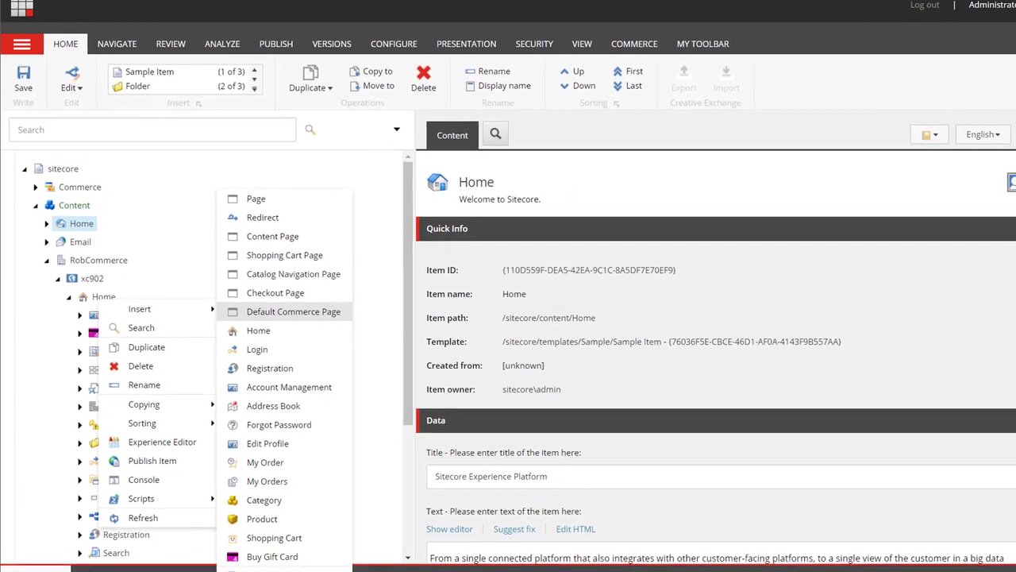
left_click(293, 311)
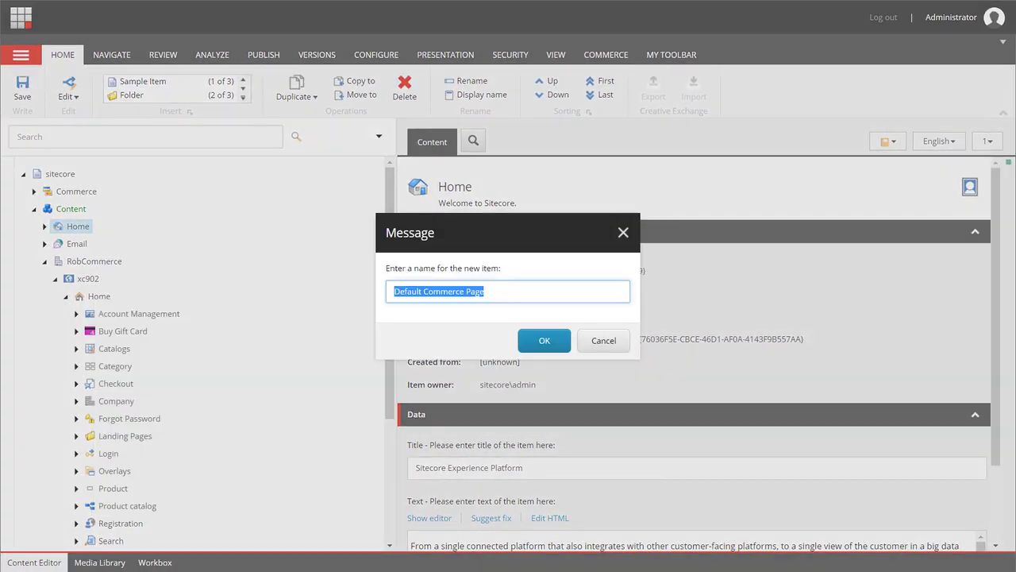
type("great")
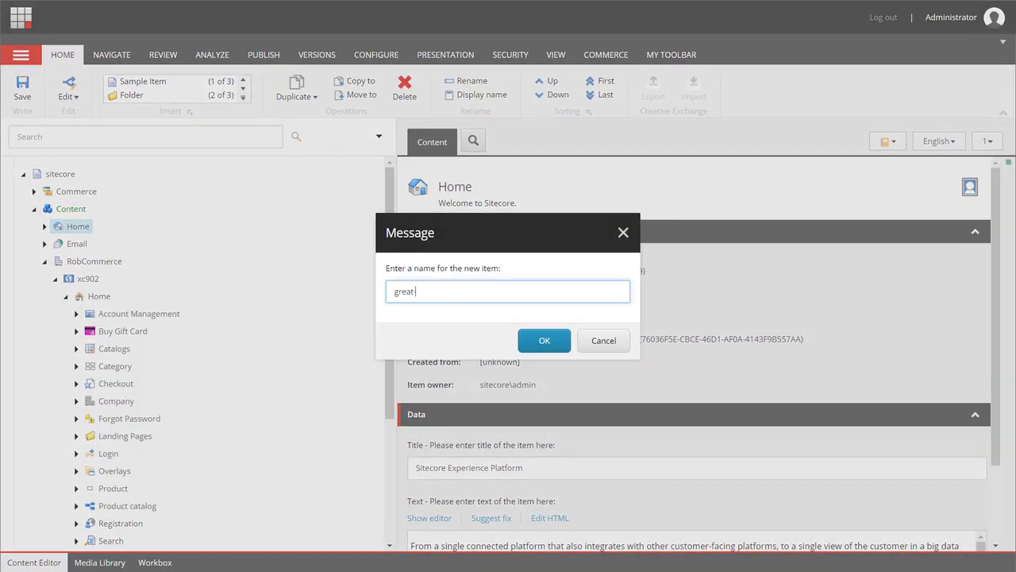
left_click(544, 339)
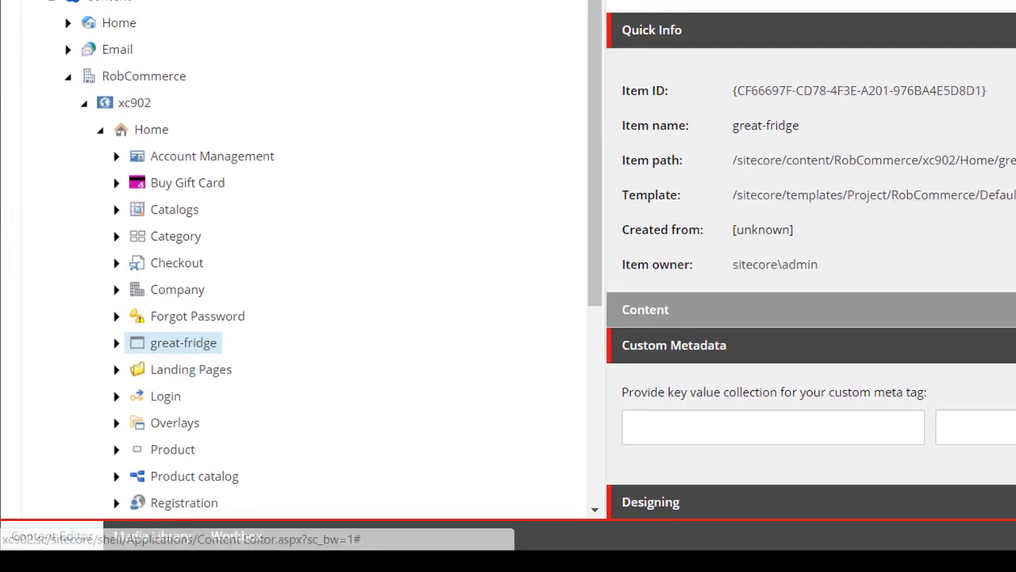
Step: Open the great-fridge item in the Experience Editor
right_click(182, 342)
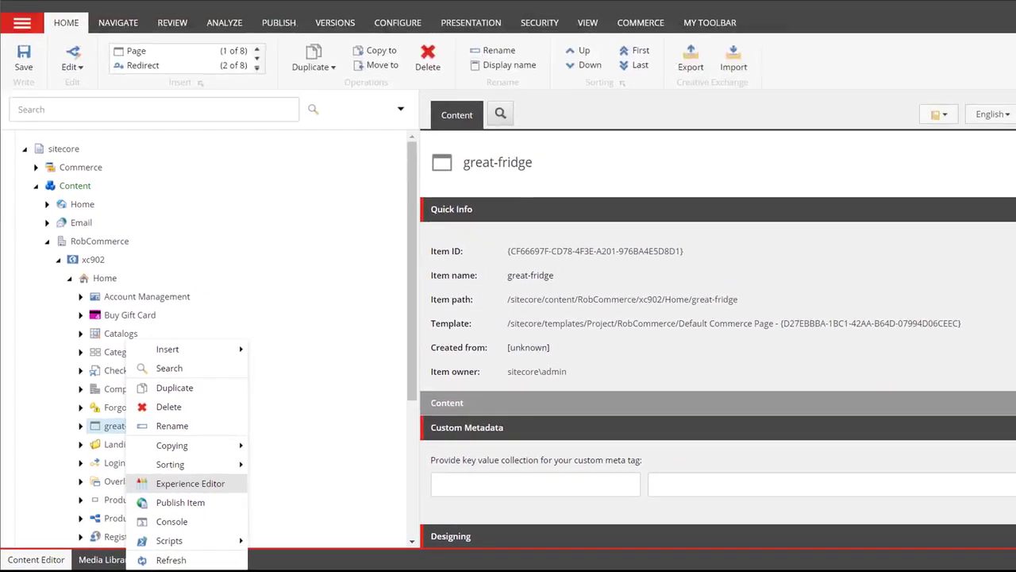
left_click(190, 483)
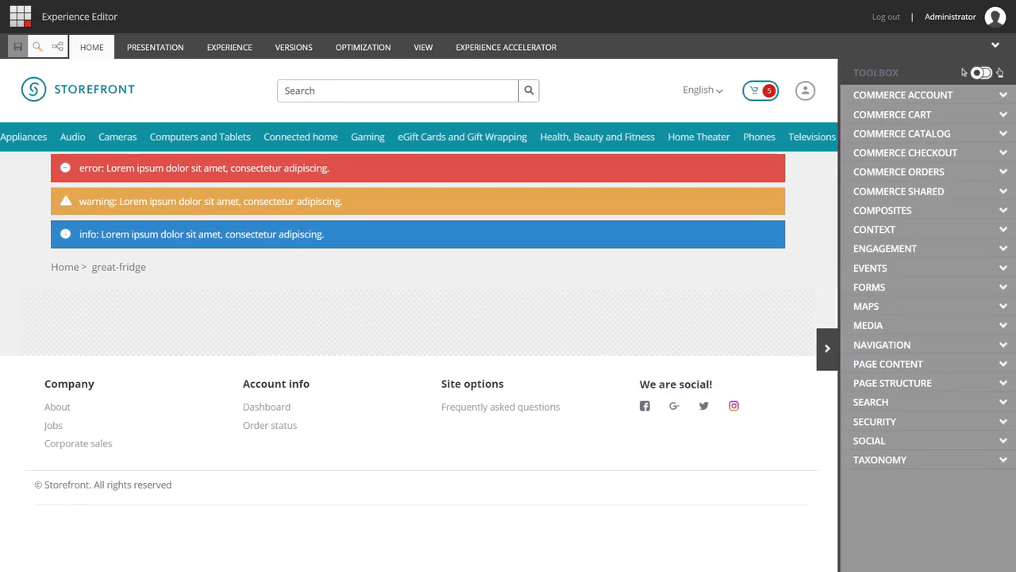
Step: Add a Container from Page Structure to the page's main placeholder
left_click(892, 381)
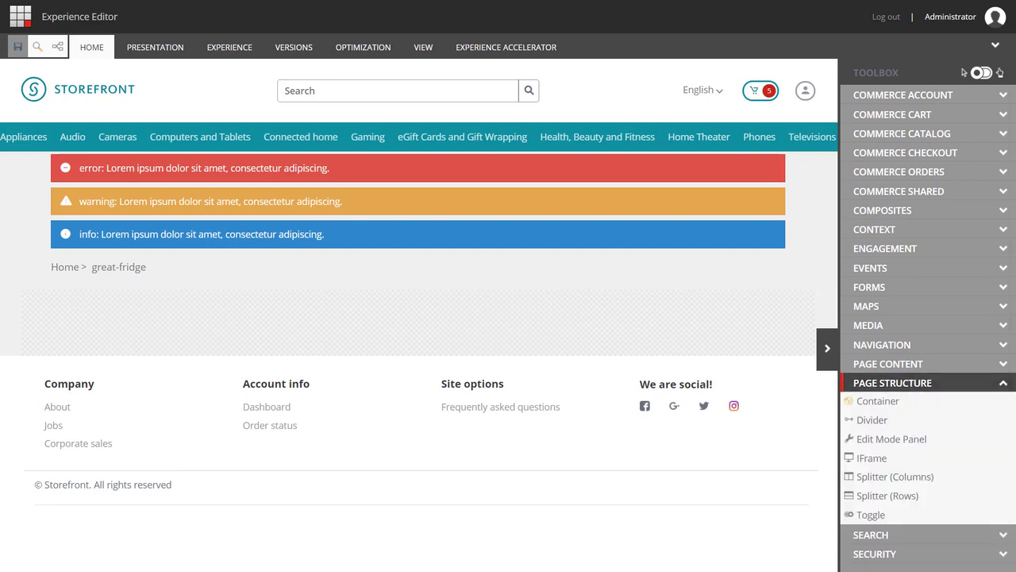
mouse_move(888, 495)
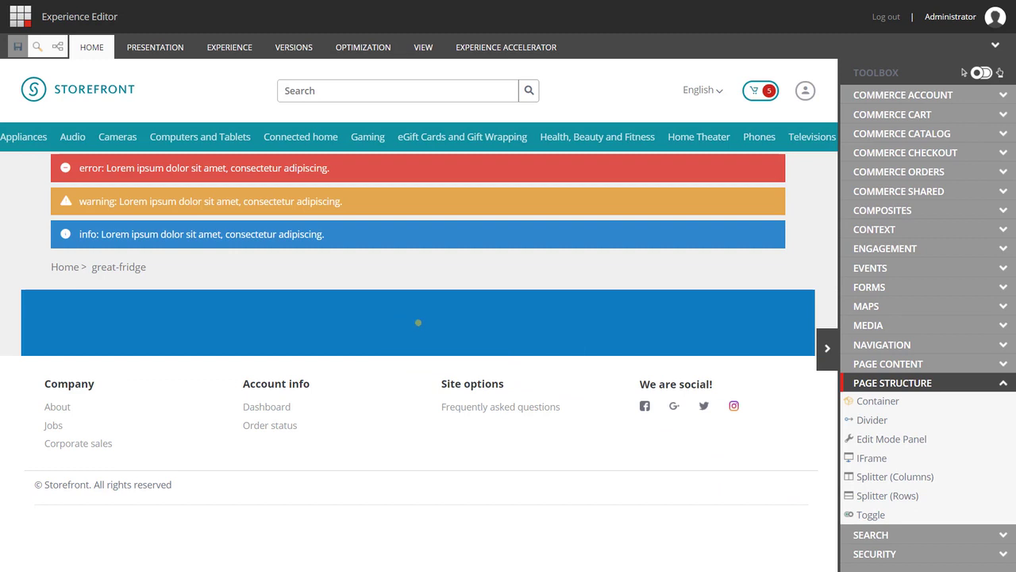
left_click(418, 322)
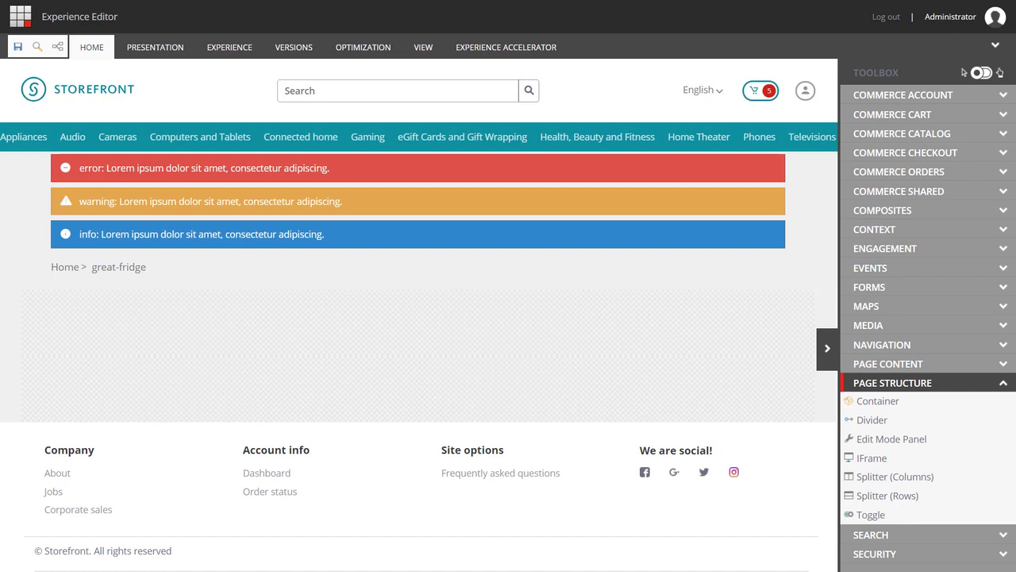
mouse_move(877, 400)
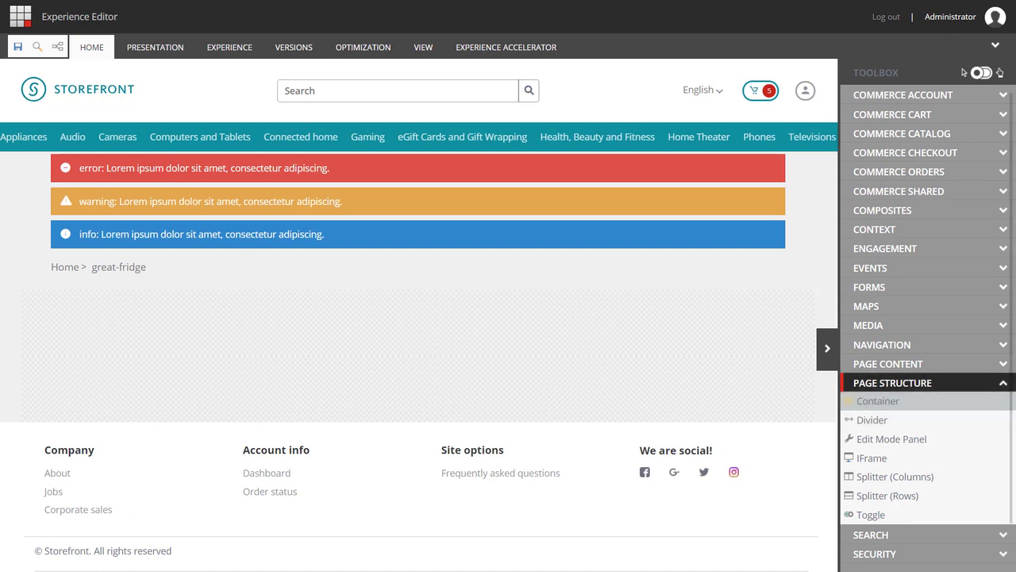
Step: Add an Image component to the container showing the kitchen picture from the Media Library
left_click(868, 325)
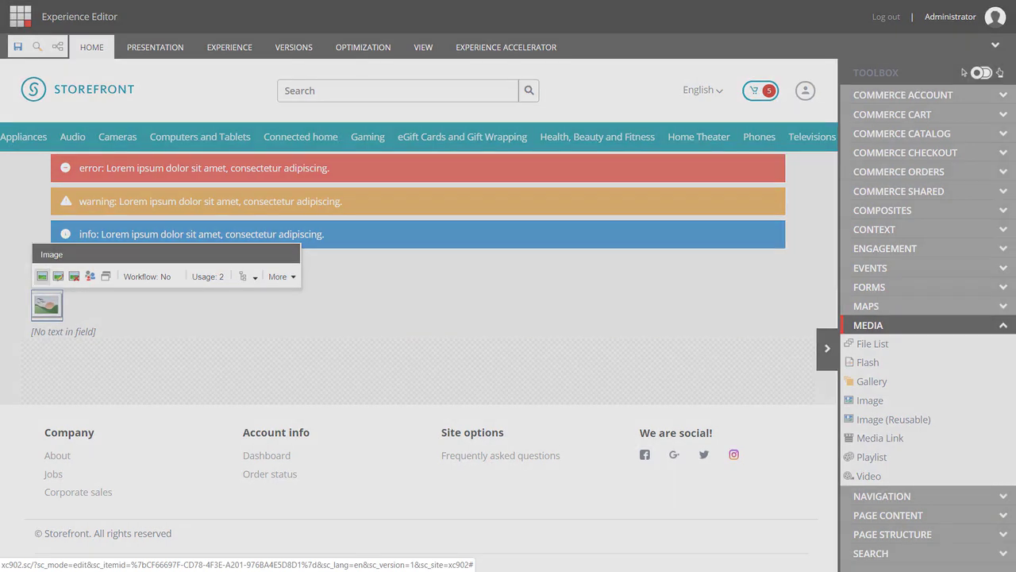
left_click(42, 276)
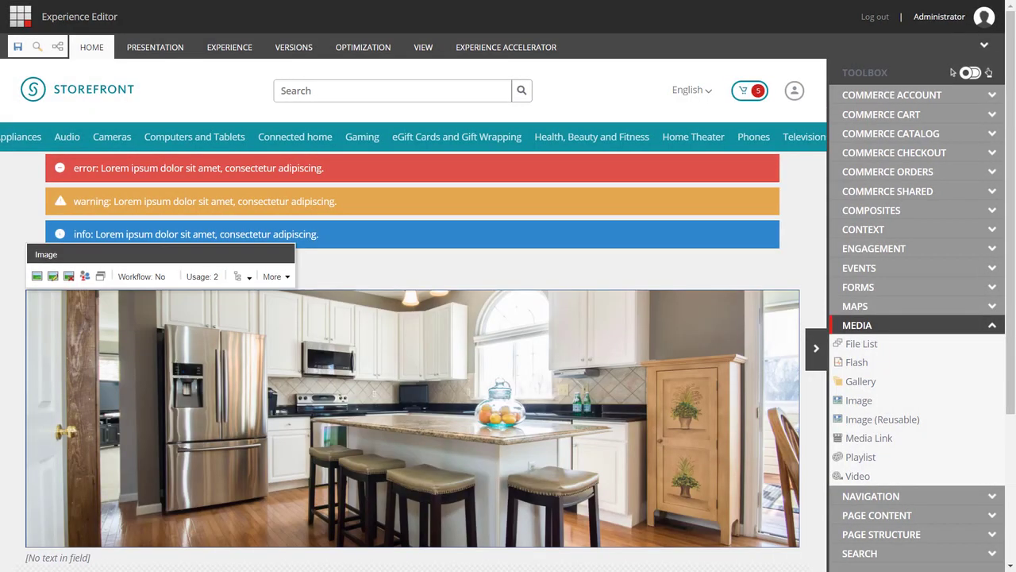
scroll("down", 3)
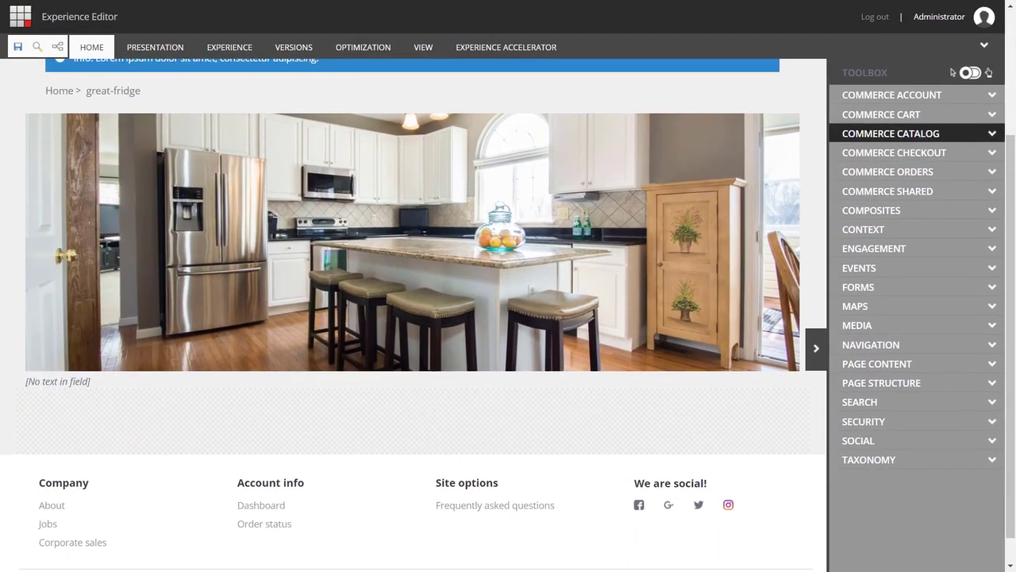
Step: Place a Catalog Item Container below the kitchen banner and open its associated content options
left_click(890, 133)
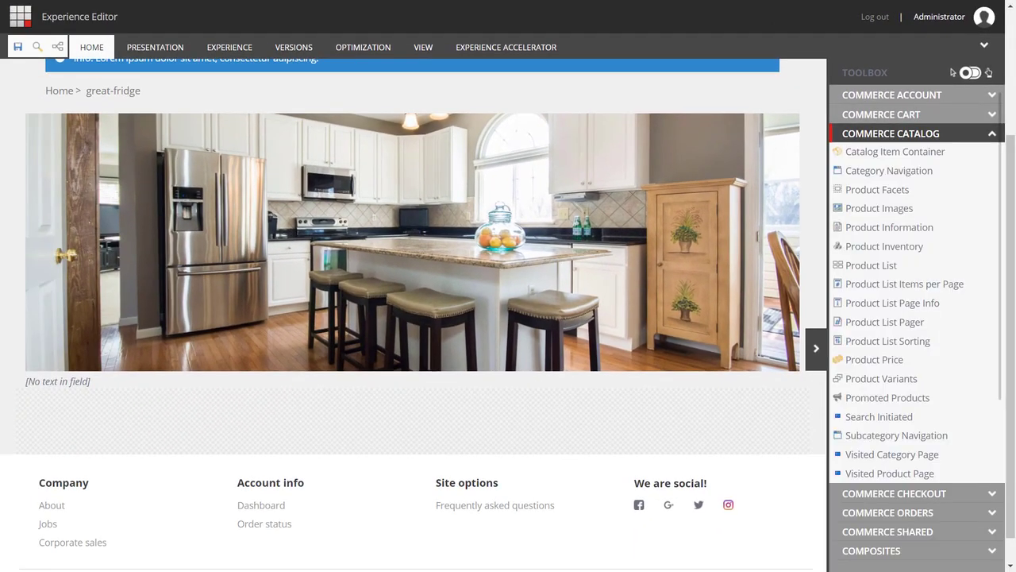
mouse_move(894, 150)
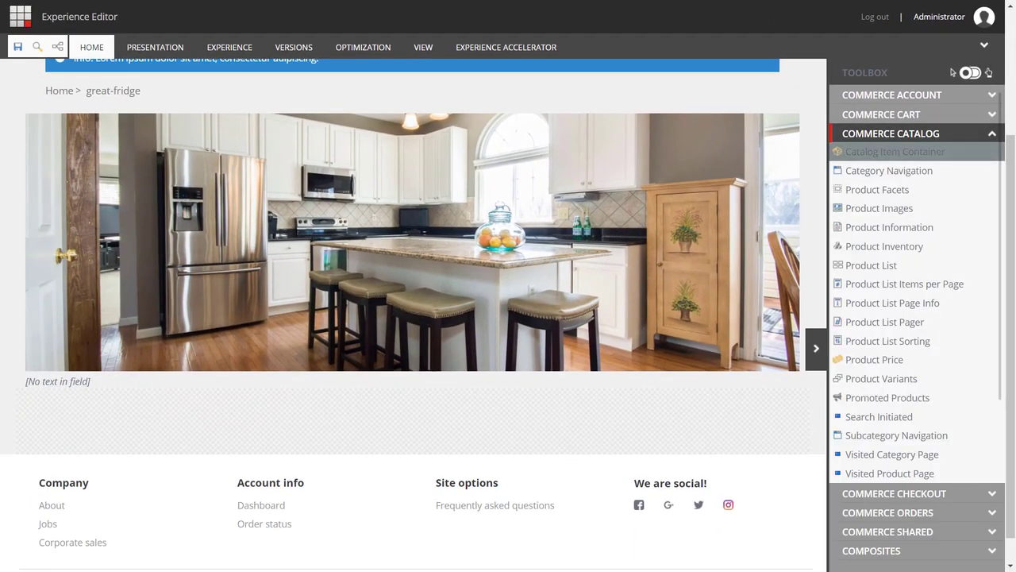
left_click(895, 151)
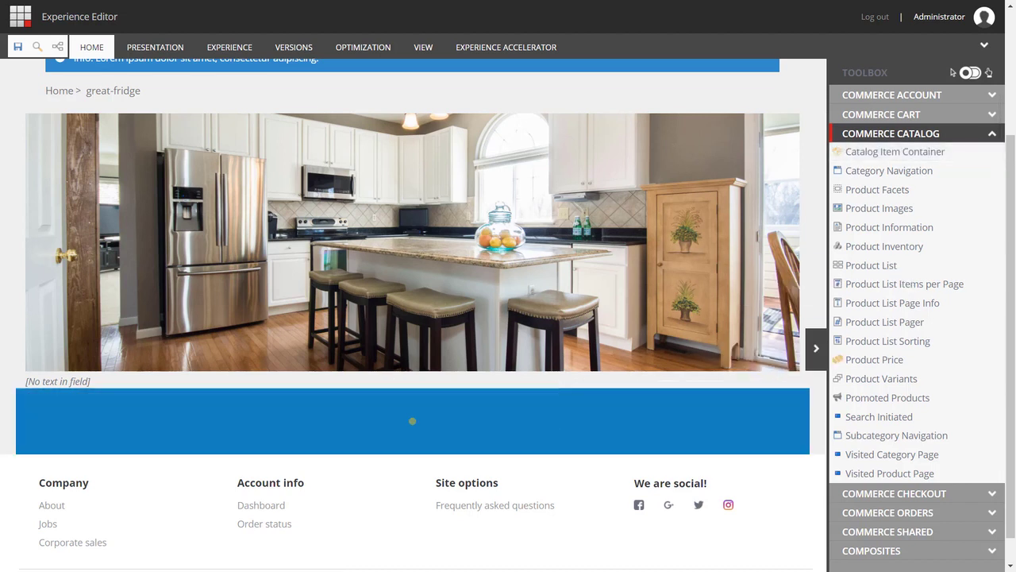
left_click(412, 420)
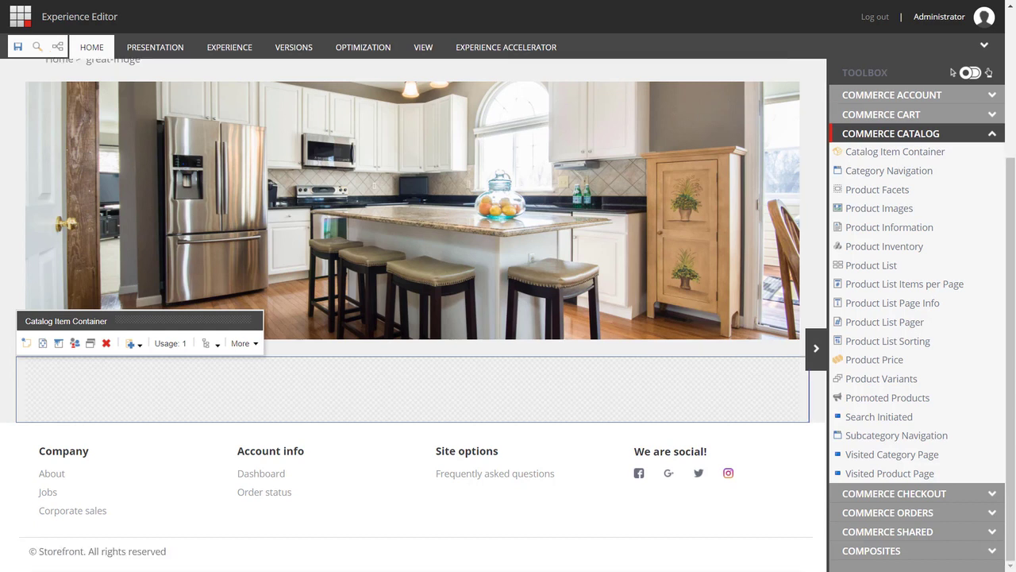
left_click(130, 343)
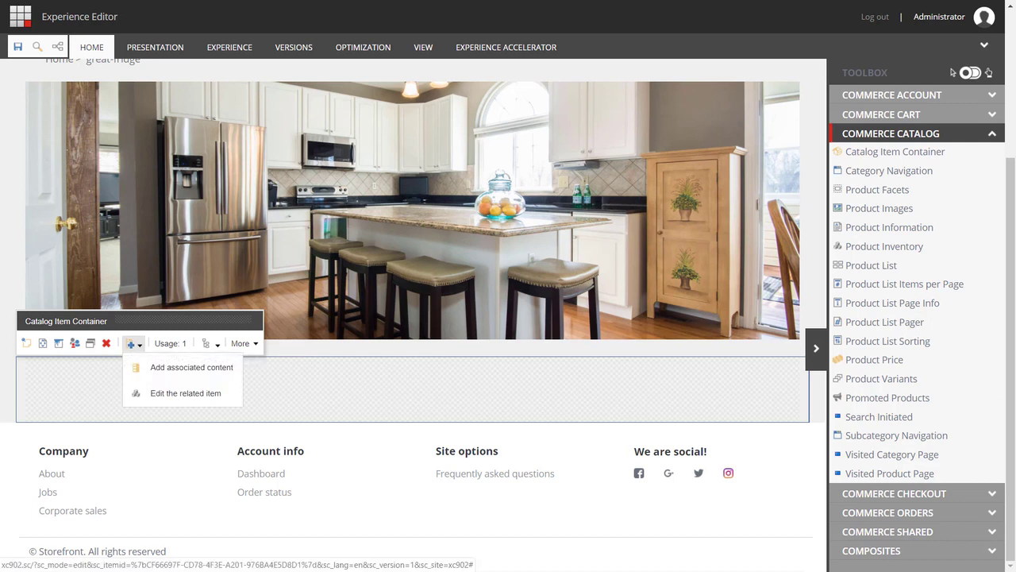
mouse_move(191, 367)
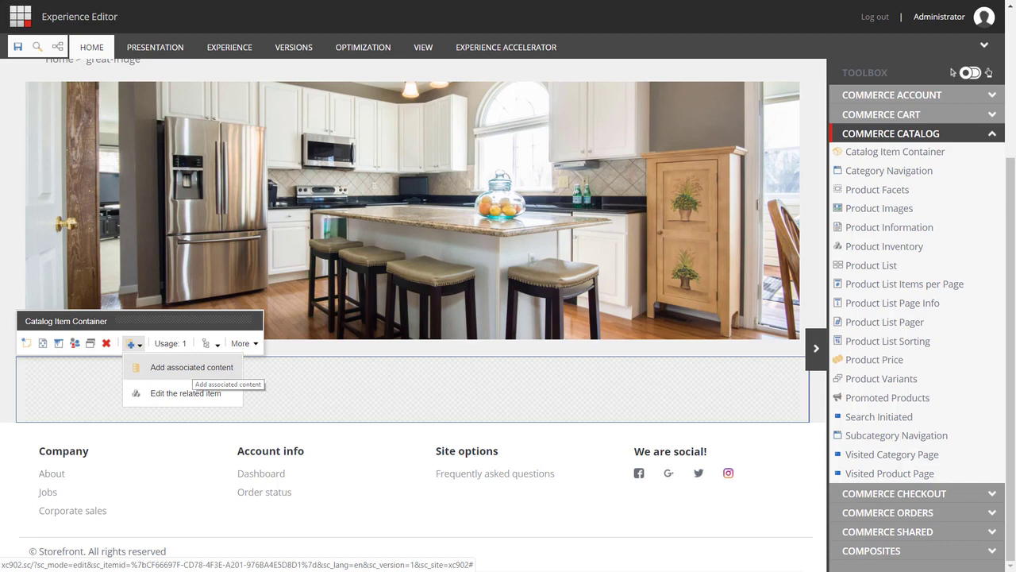
Step: Set the Catalog Item Container's associated content to the great-fridge item
left_click(191, 366)
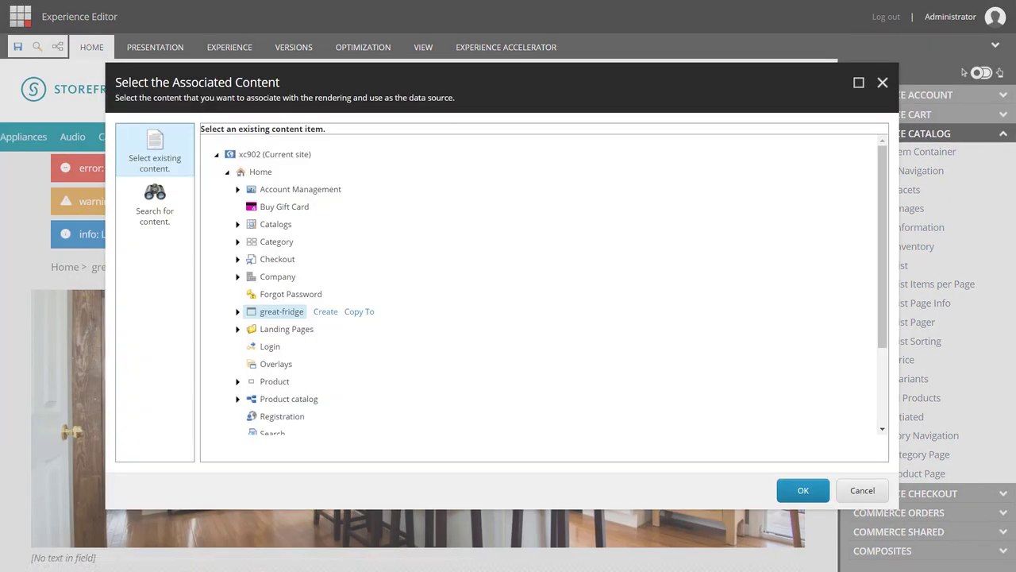
left_click(237, 224)
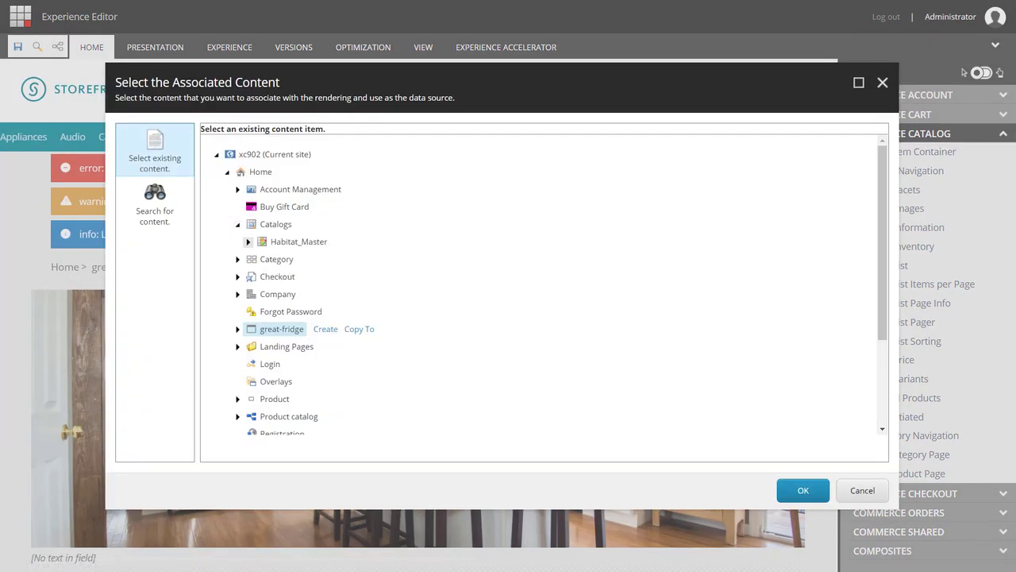
left_click(249, 241)
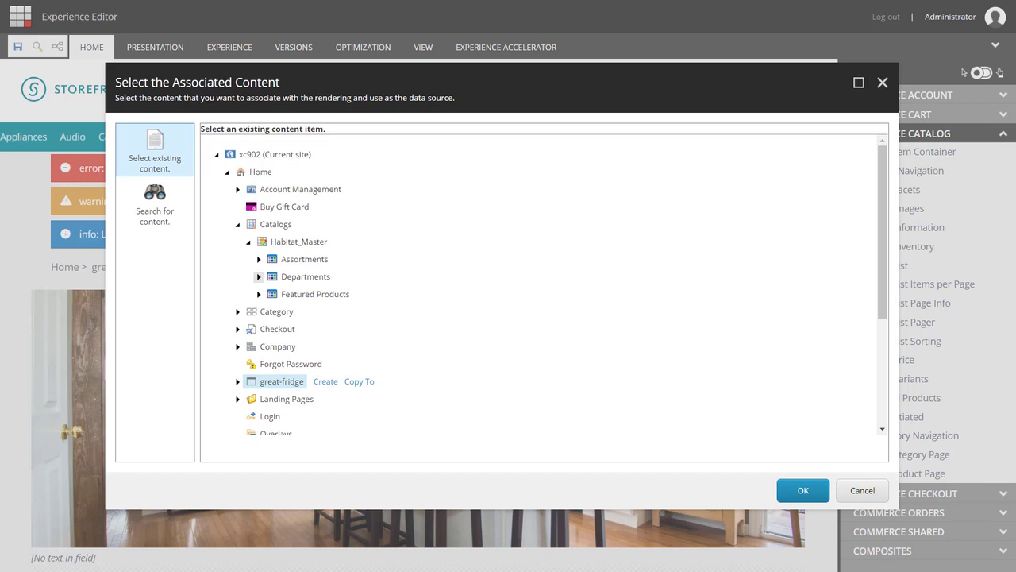
left_click(259, 276)
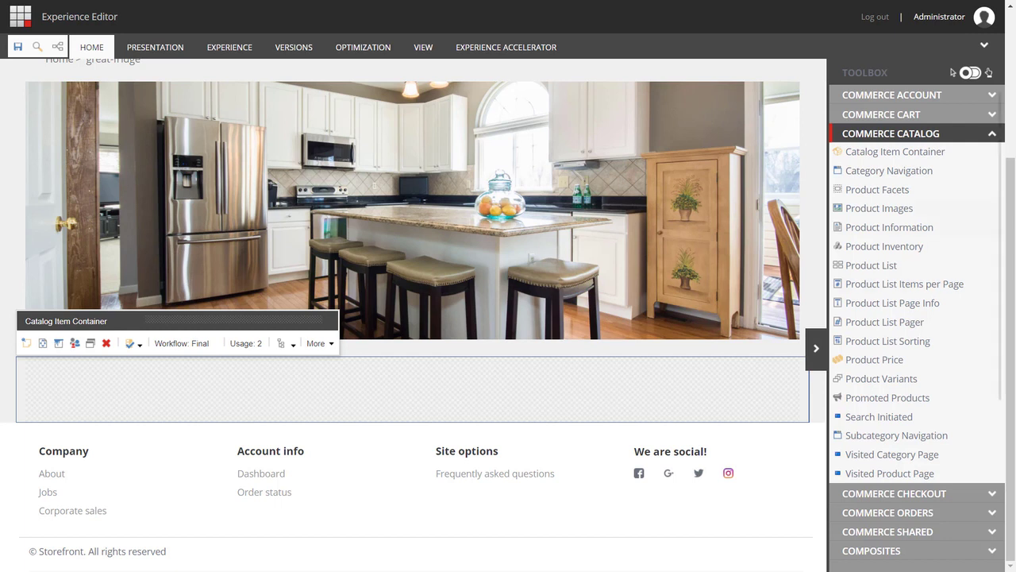
Step: Add a two-column layout from Page Structure, then re-expand Commerce Catalog
left_click(890, 132)
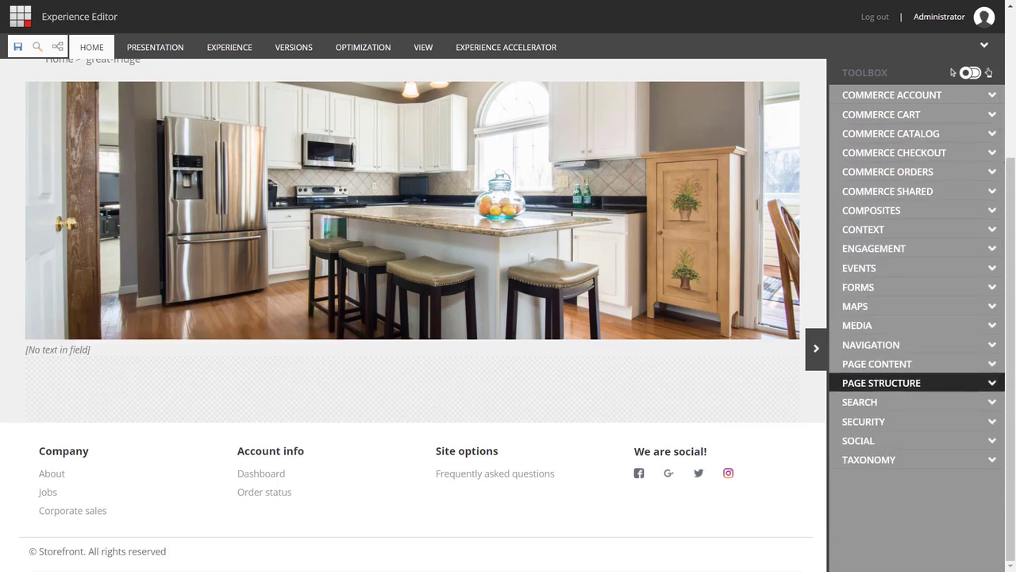
left_click(881, 382)
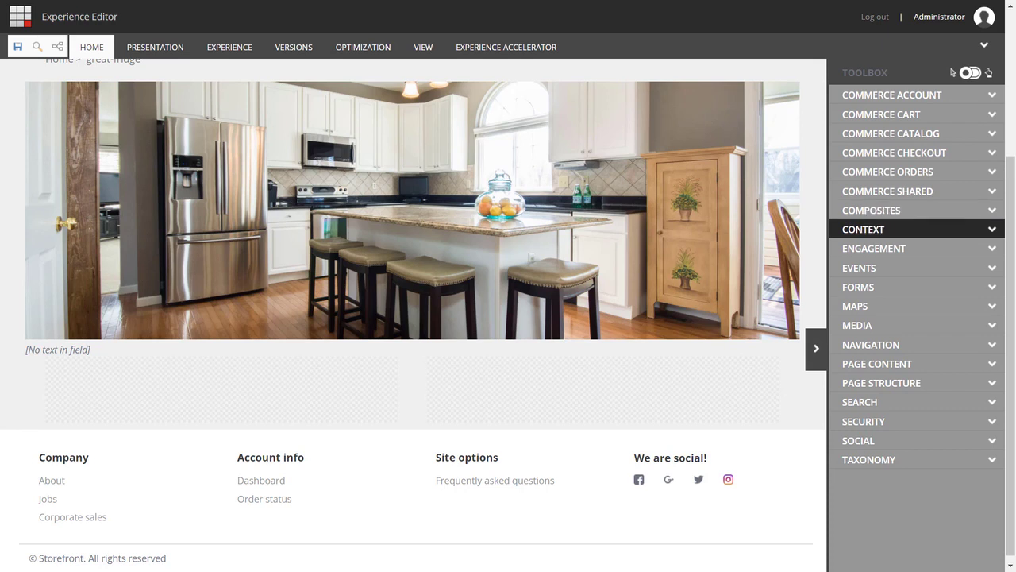
left_click(891, 132)
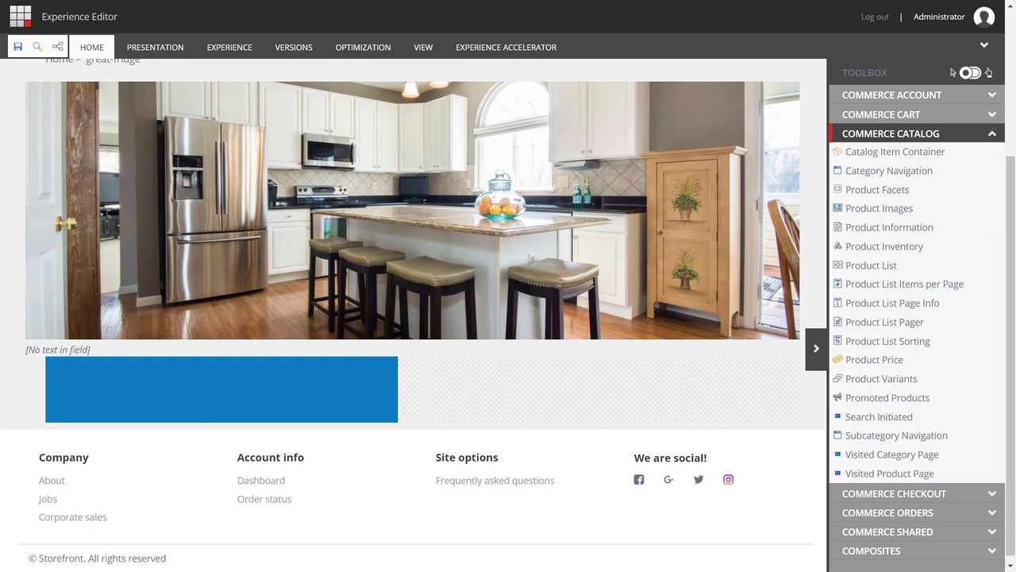
Step: Put Product Images in the left column and product information and inventory in the right
left_click(221, 389)
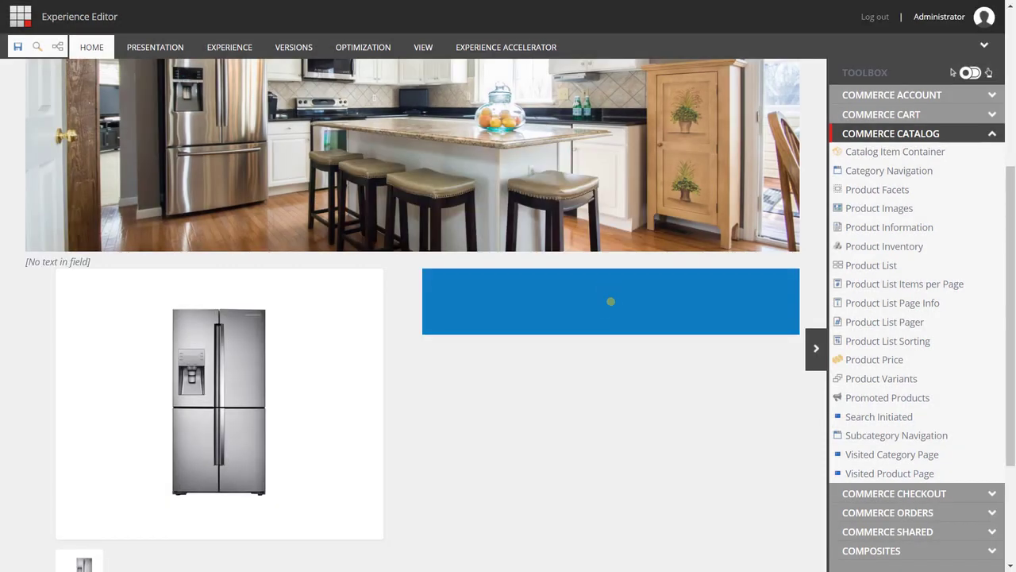
left_click(610, 301)
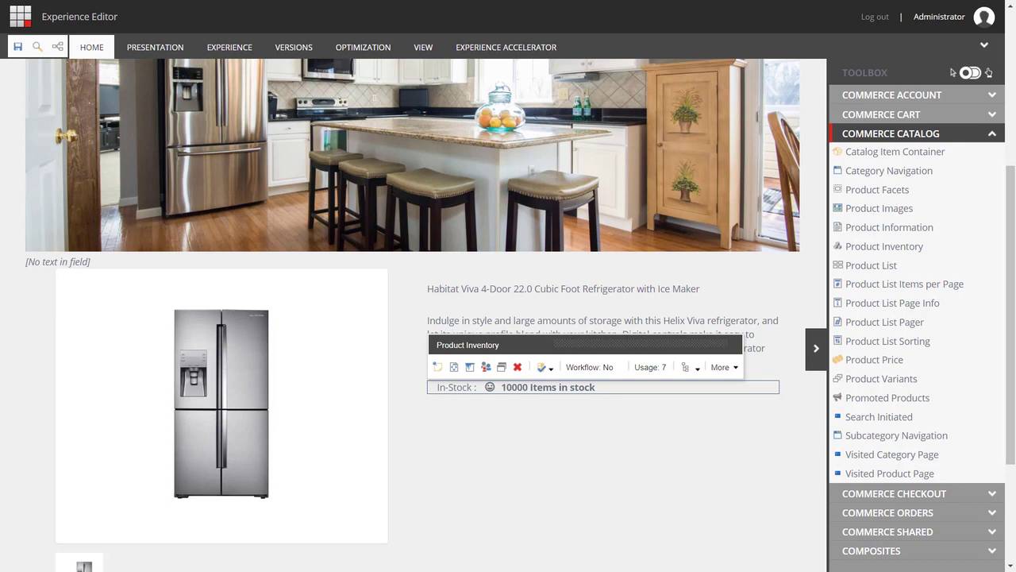
mouse_move(875, 359)
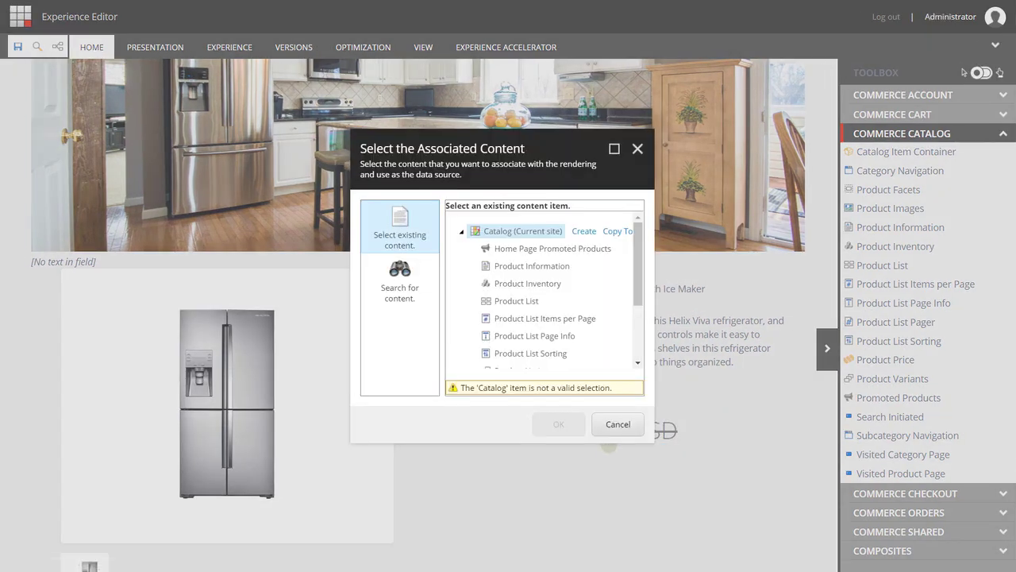
Step: Add Product Price, Product Variants and Add To Cart with the Add To Cart datasource
scroll("down", 3)
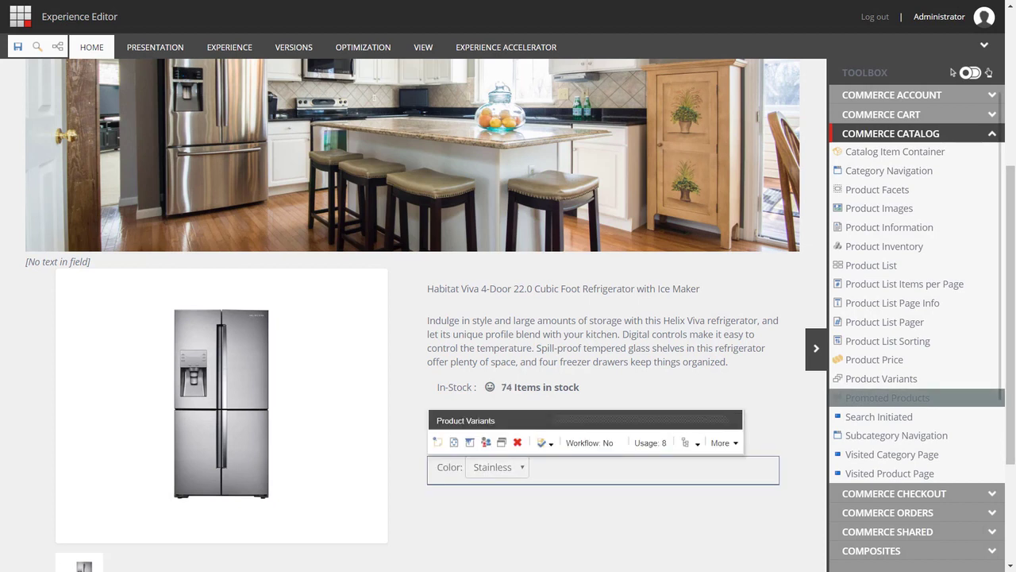
left_click(881, 114)
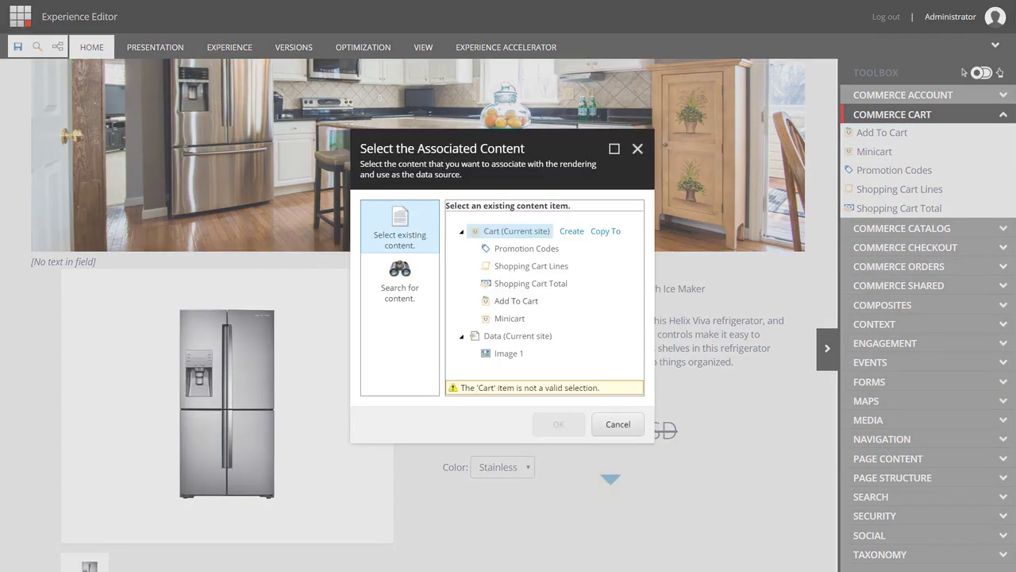
left_click(516, 300)
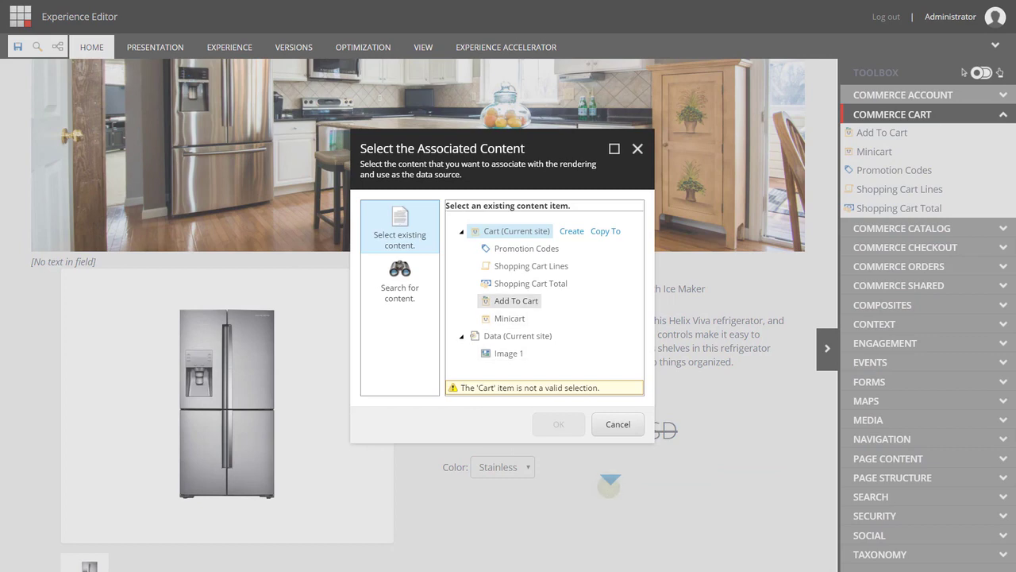
left_click(618, 423)
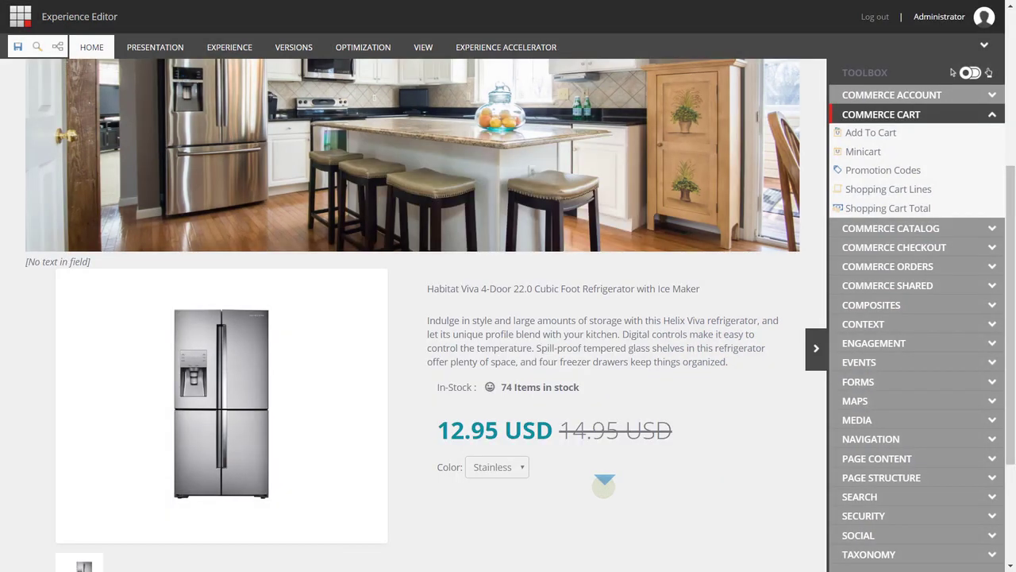
left_click(604, 484)
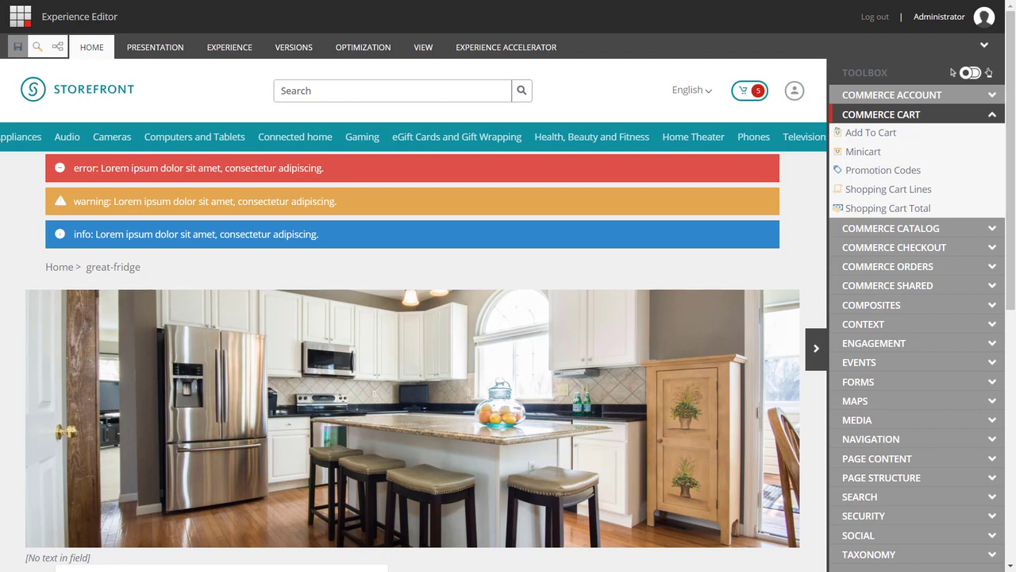
Step: Attach Fridge Campaign to the great-fridge page via Optimization > Attributes
left_click(855, 400)
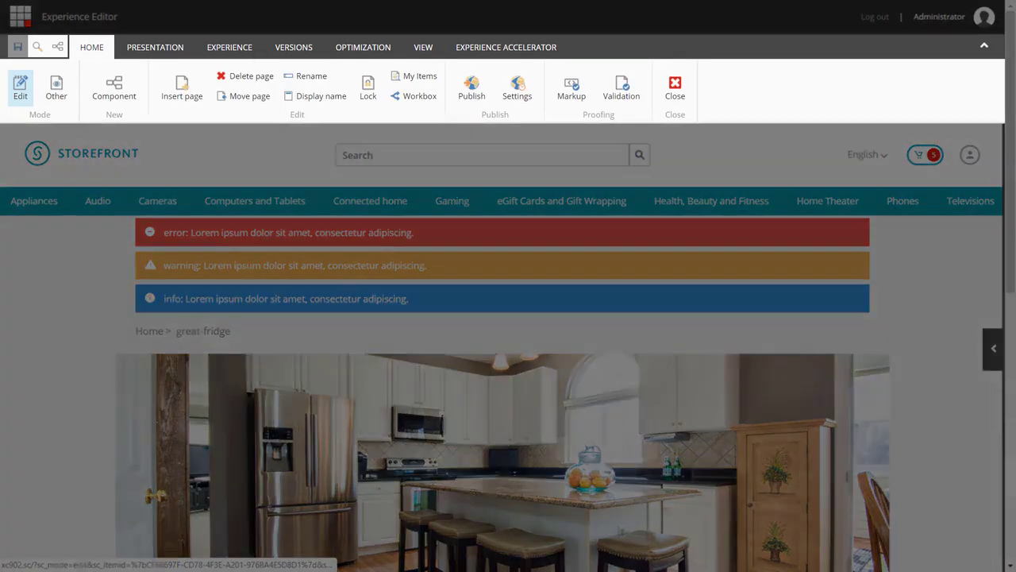
left_click(362, 47)
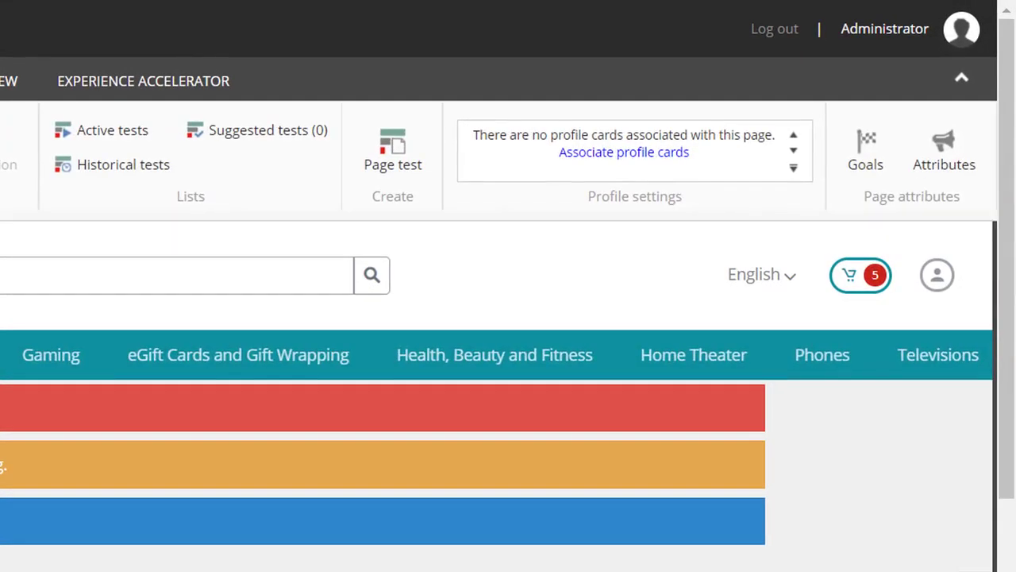
left_click(944, 147)
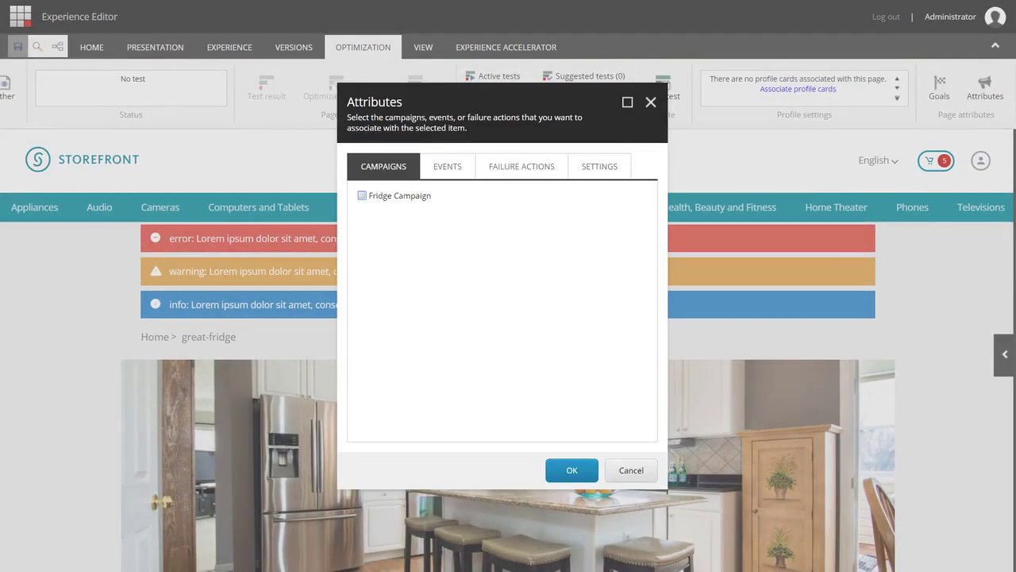
left_click(362, 196)
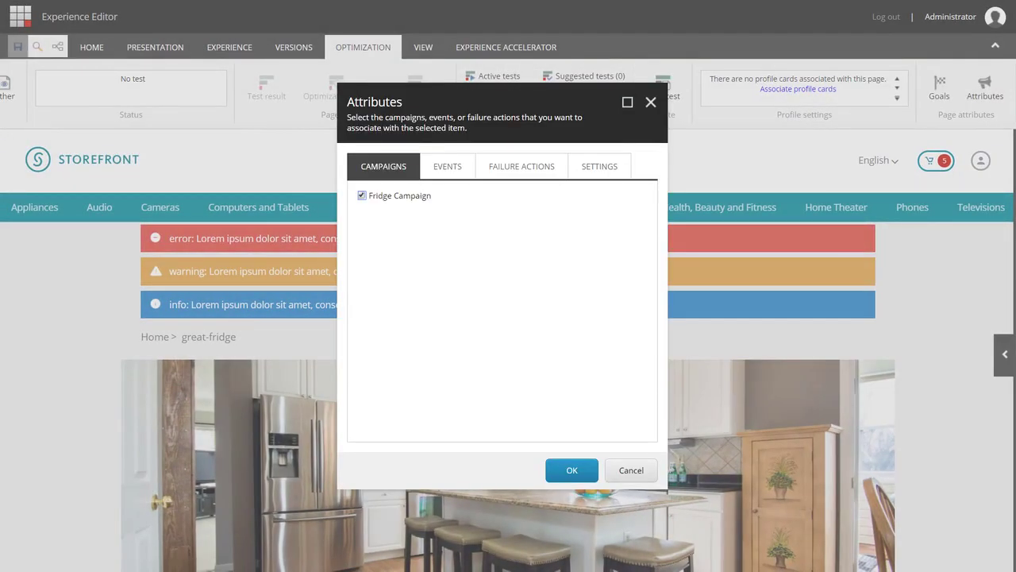
left_click(571, 469)
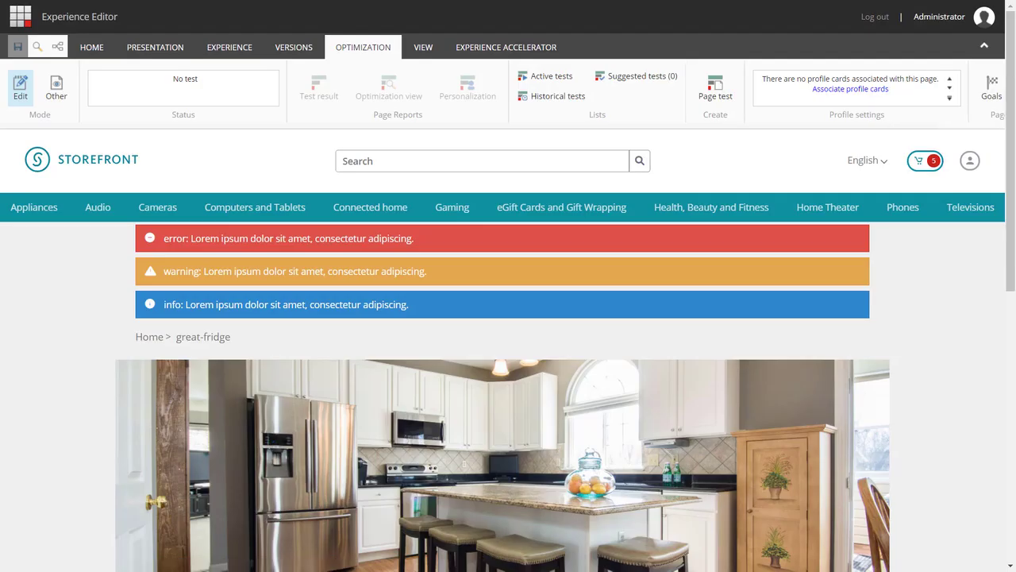
Step: Publish great-fridge with Smart publish including subitems, and confirm
left_click(91, 46)
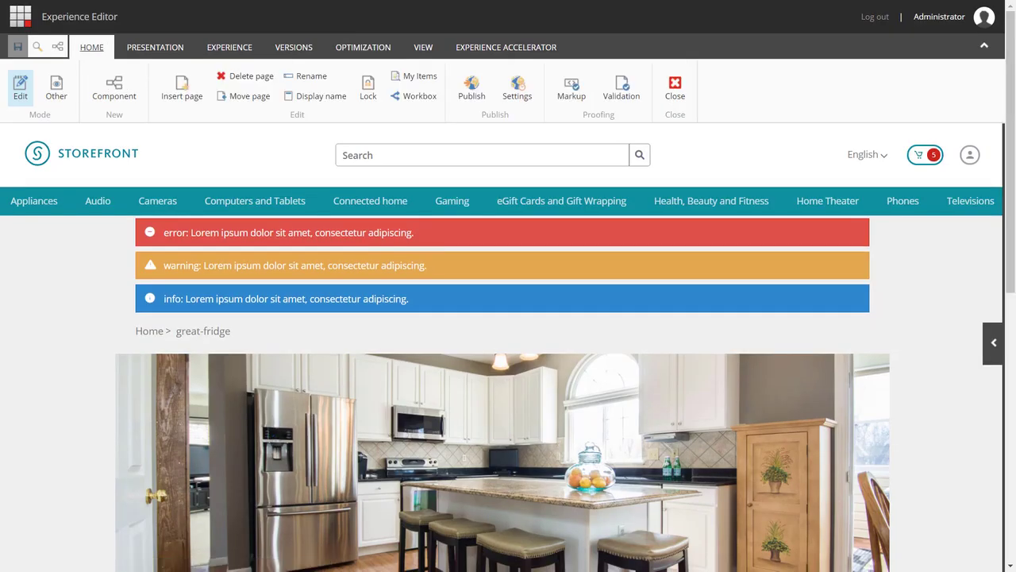
left_click(472, 87)
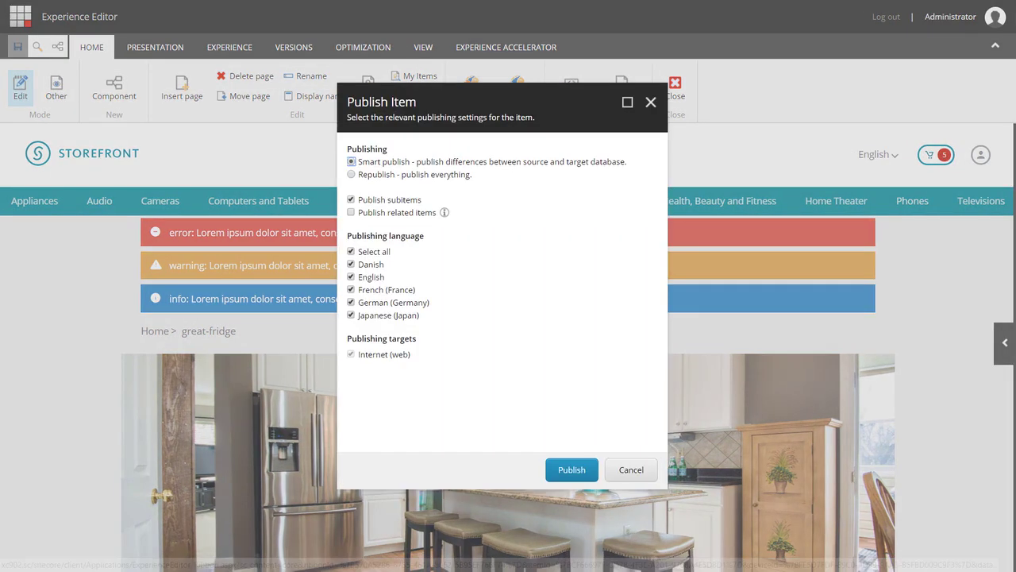
left_click(571, 469)
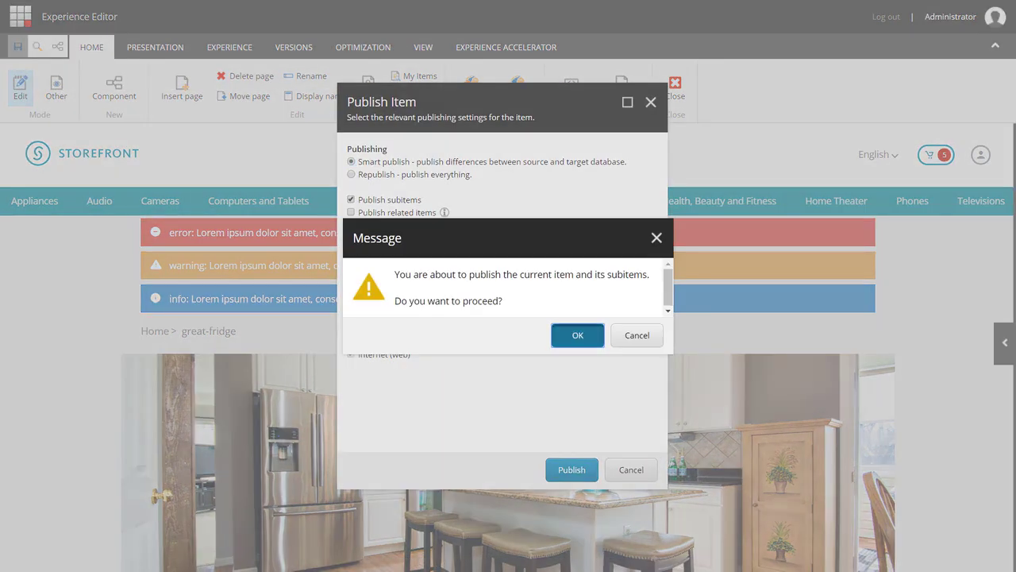
left_click(577, 334)
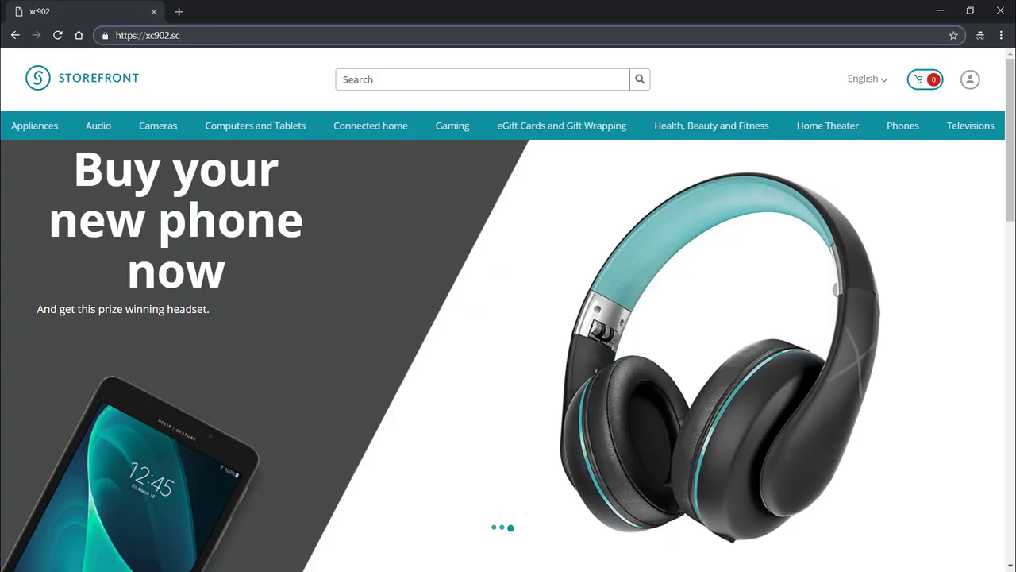
Step: Load xc902.sc/great-fridge and scroll to the fridge details, 2,429.99 USD price, and Add to cart
type("g")
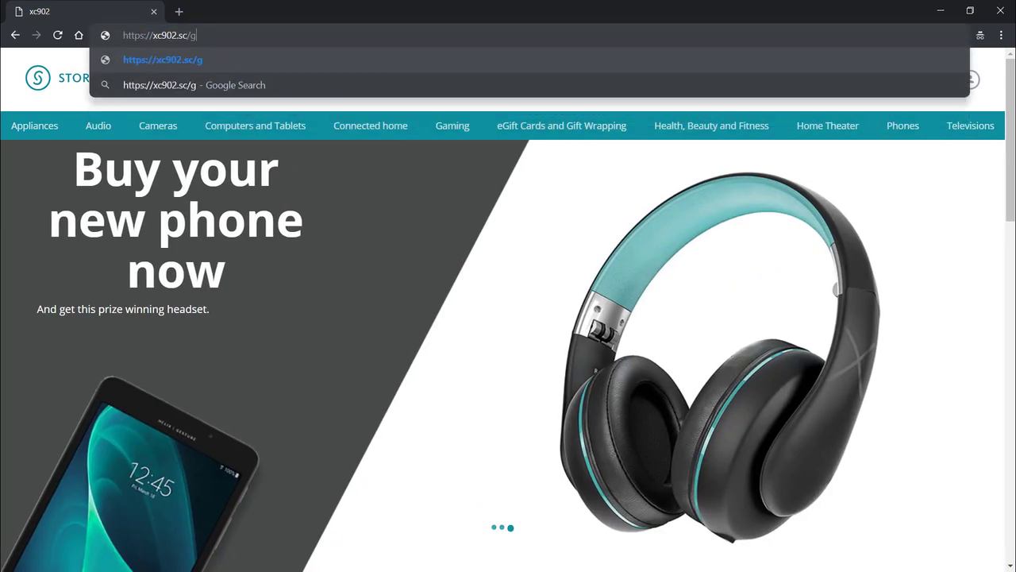
type("reat-fridge")
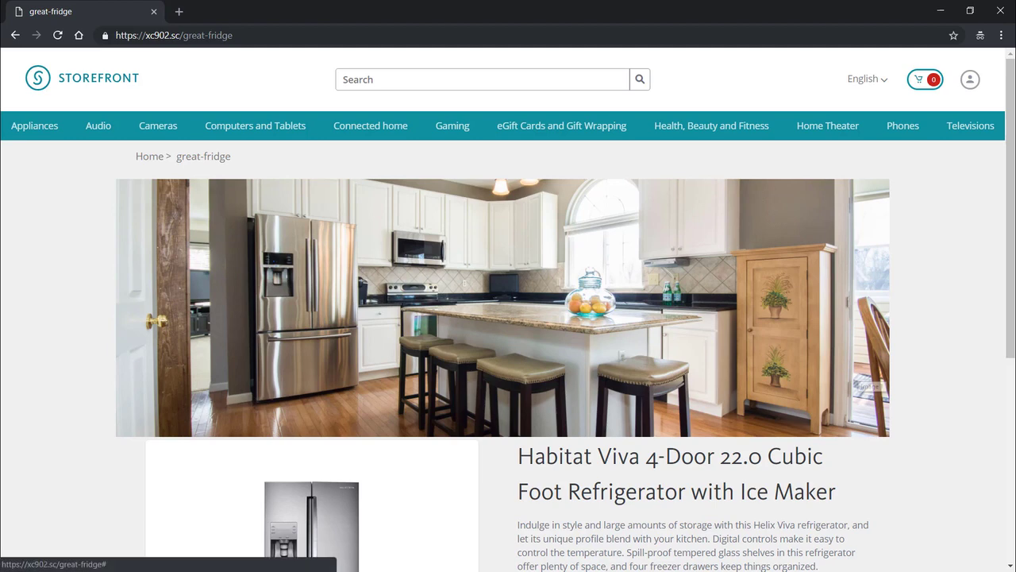
scroll("down", 3)
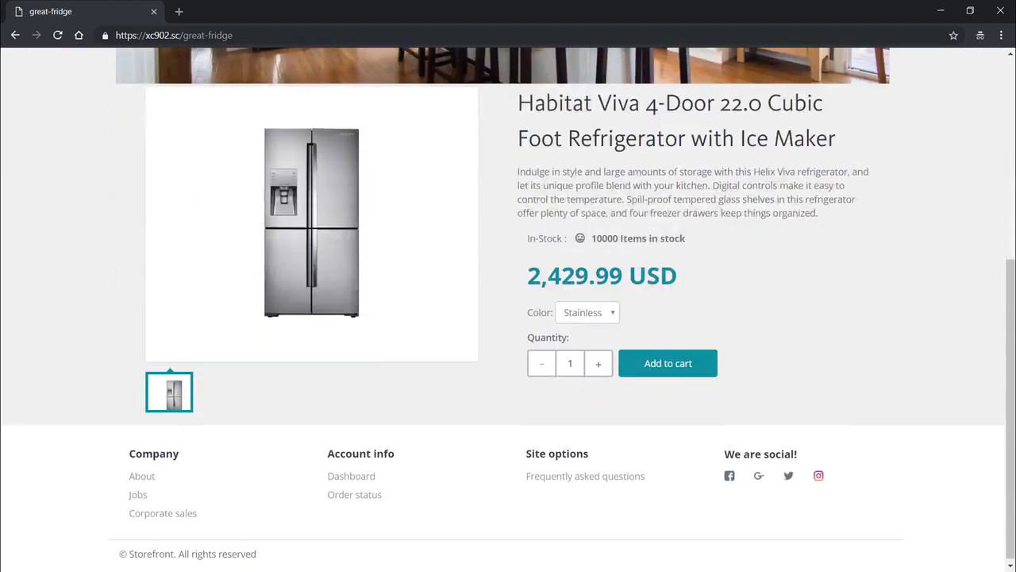